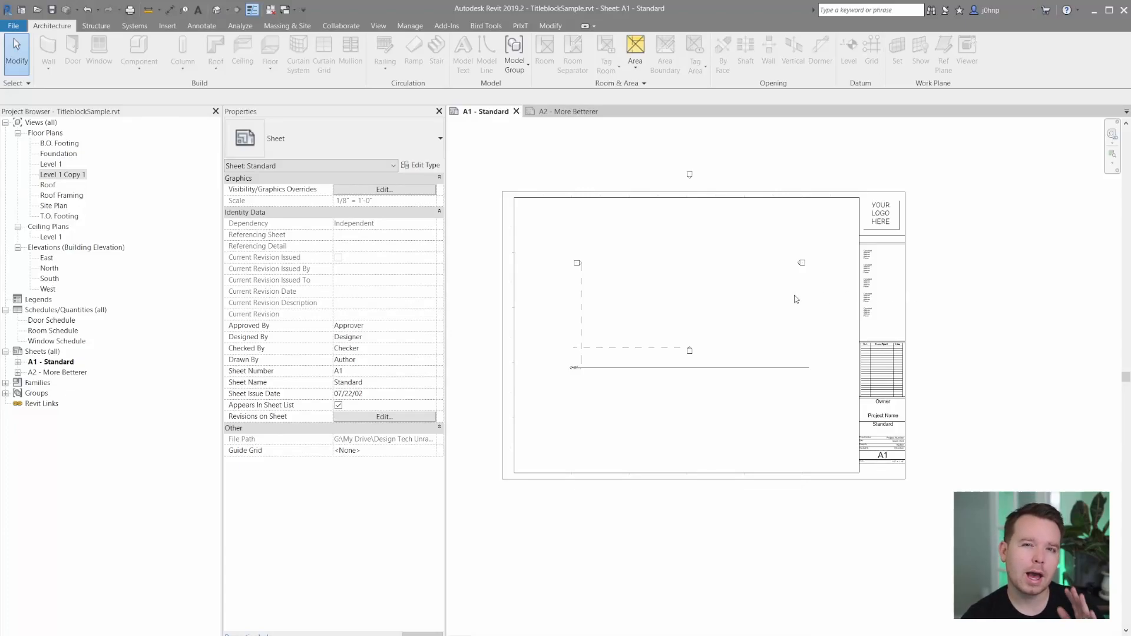
mouse_move(521, 210)
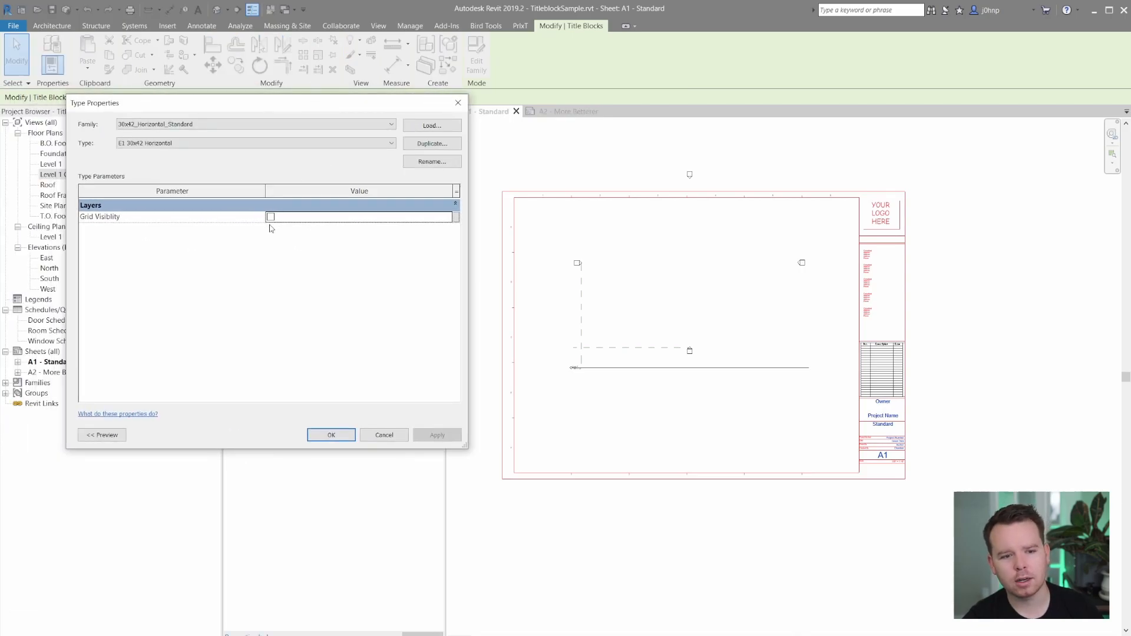
Show the A1 Standard title block grid, then reposition the plan viewport on the A2 More Betterer sheet.
left_click(331, 435)
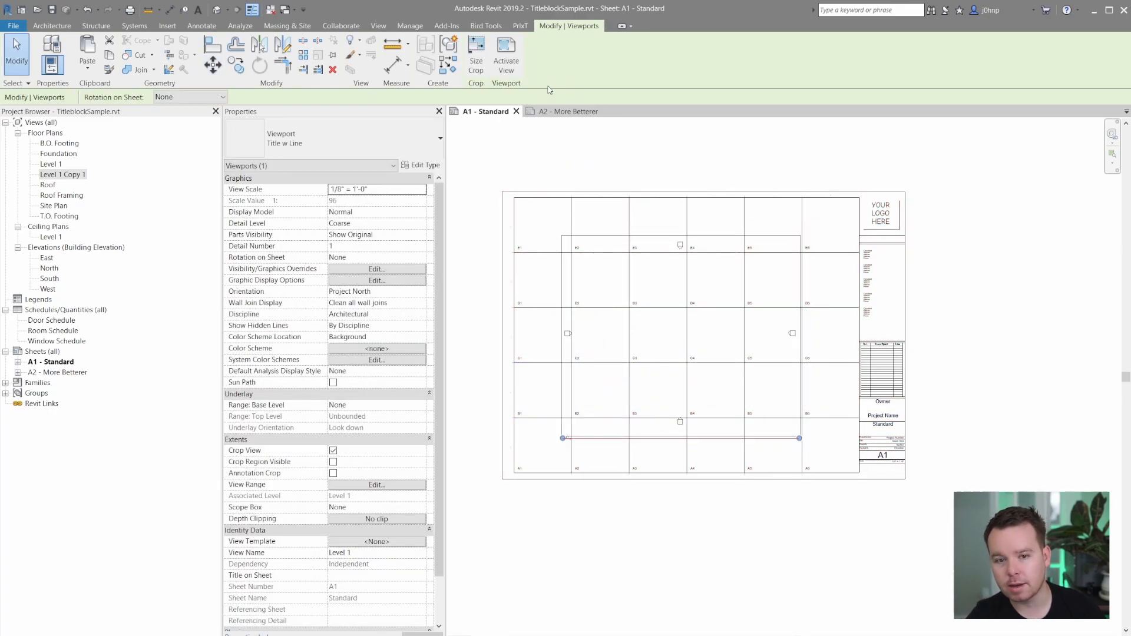
left_click(570, 111)
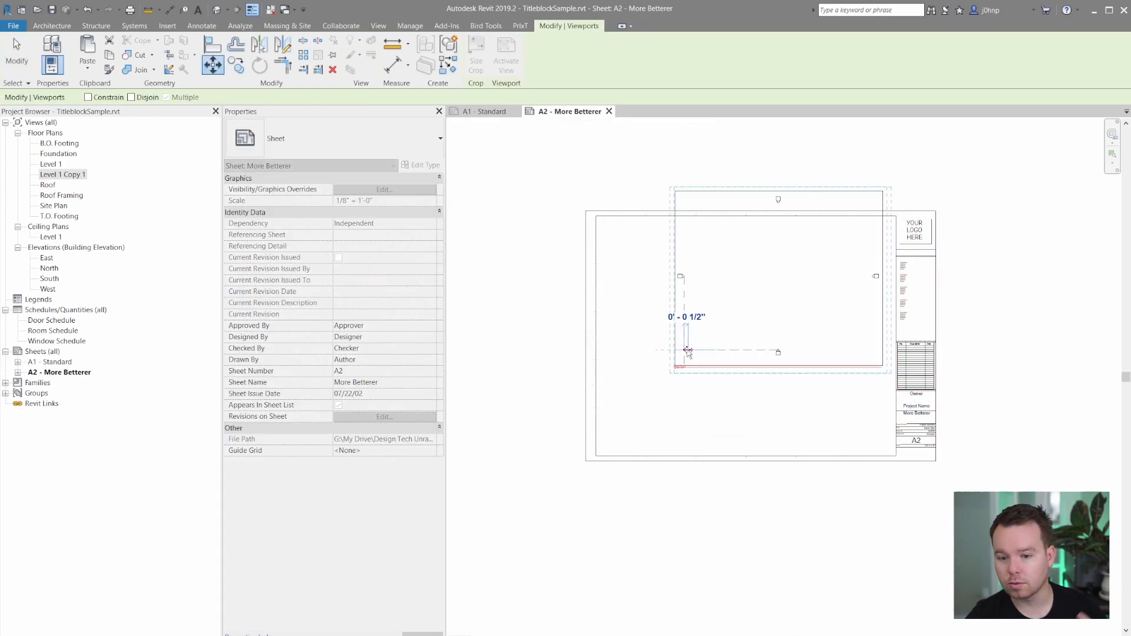
left_click_drag(688, 351, 678, 407)
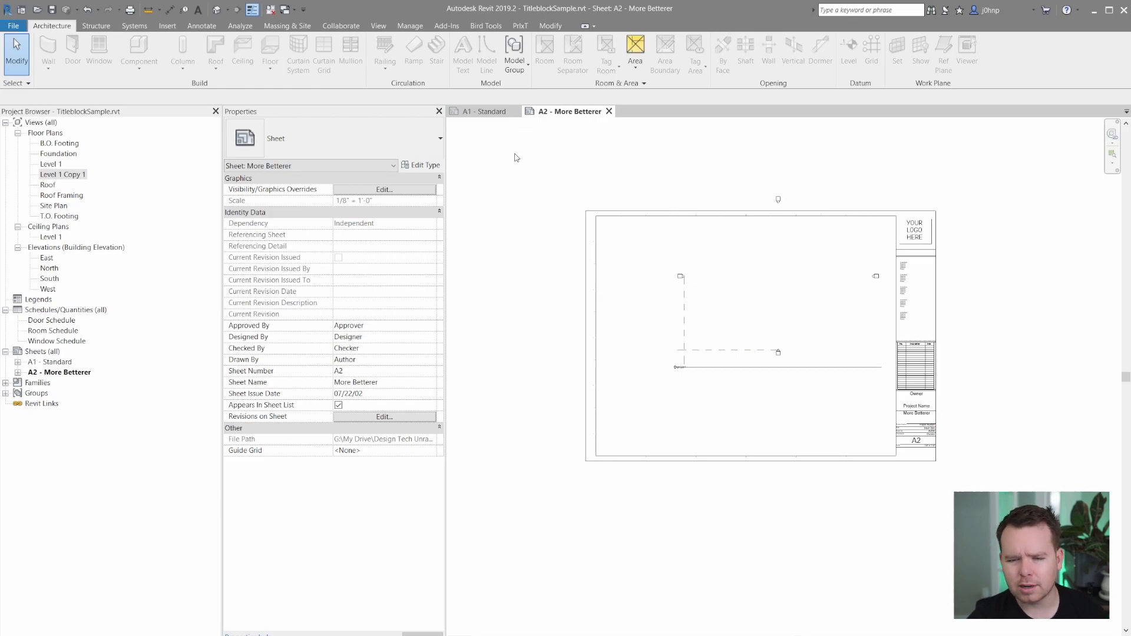
Return to the A1 Standard sheet and uncheck Grid Visibility in the title block type.
left_click(482, 111)
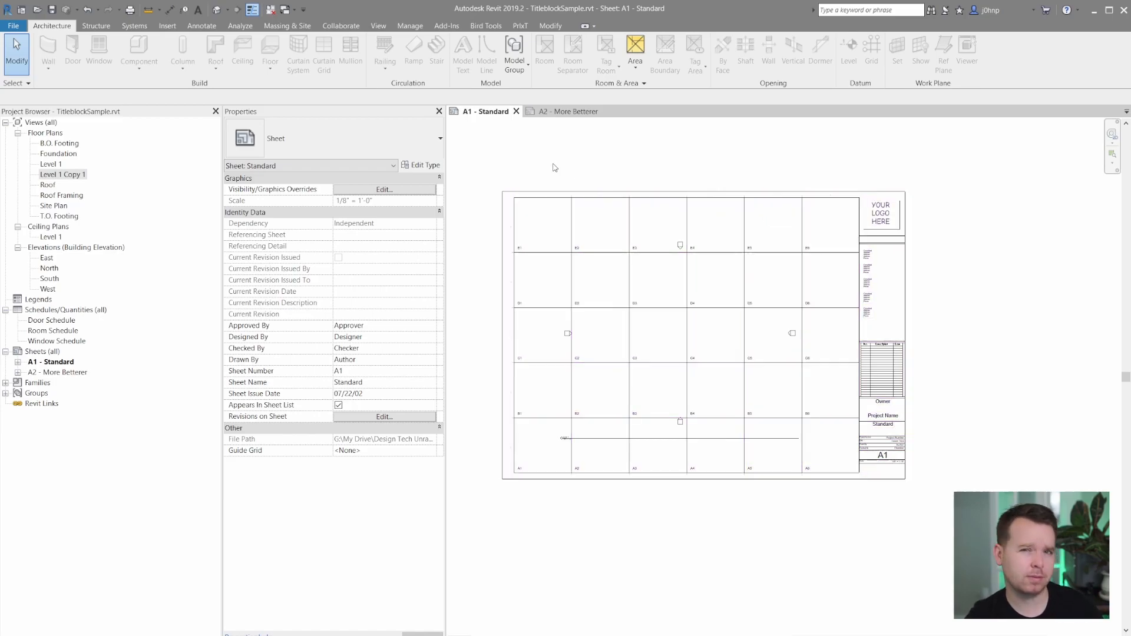
mouse_move(576, 168)
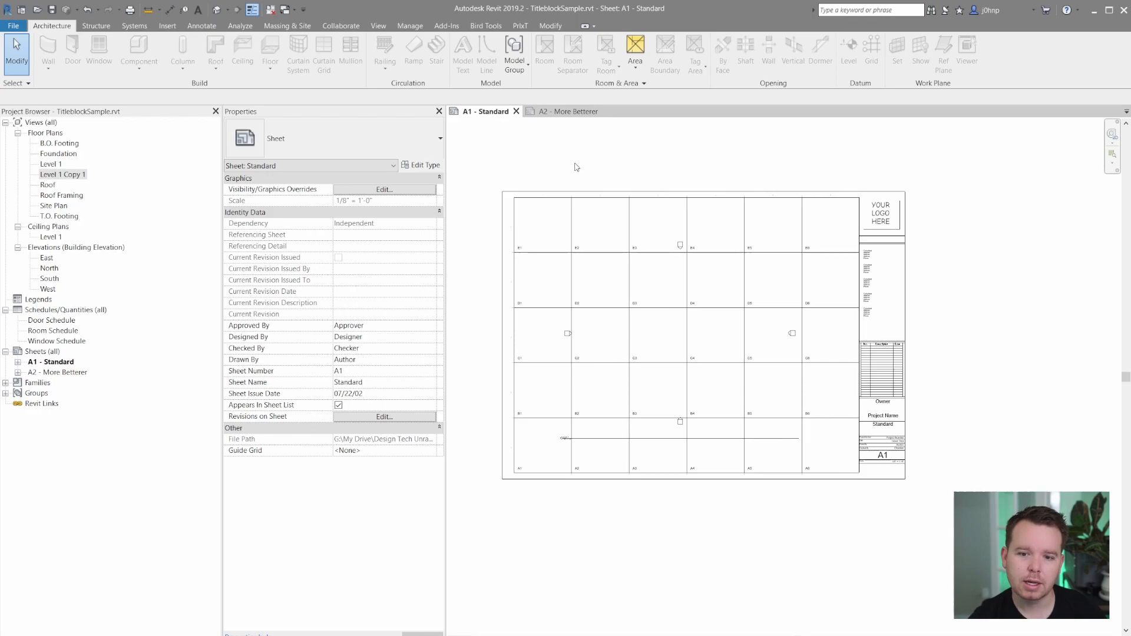
mouse_move(591, 162)
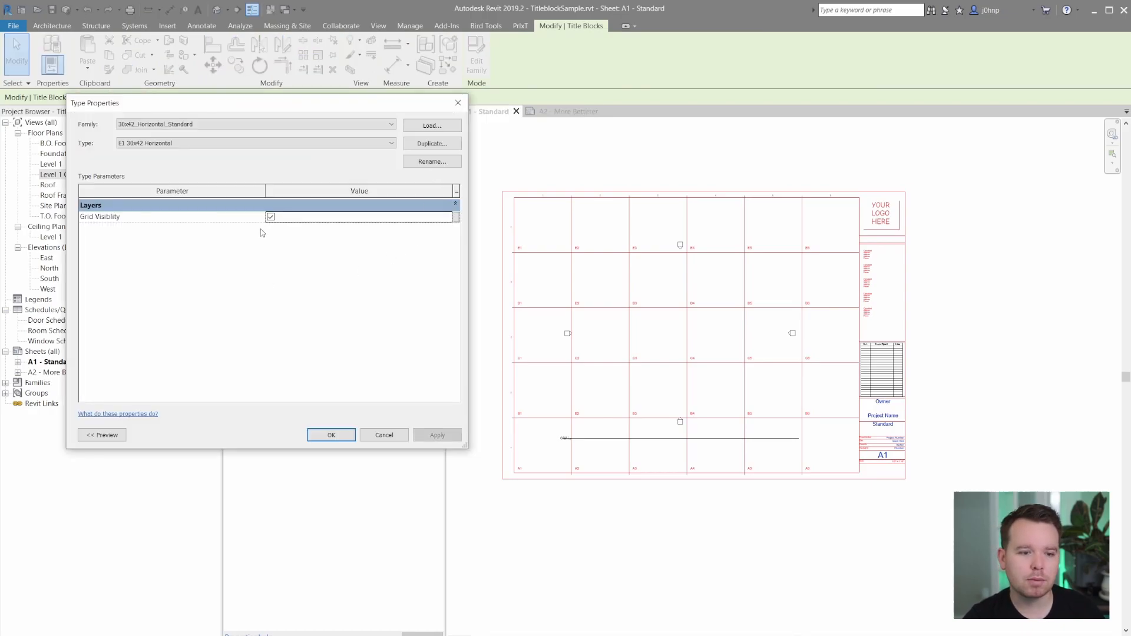
left_click(331, 434)
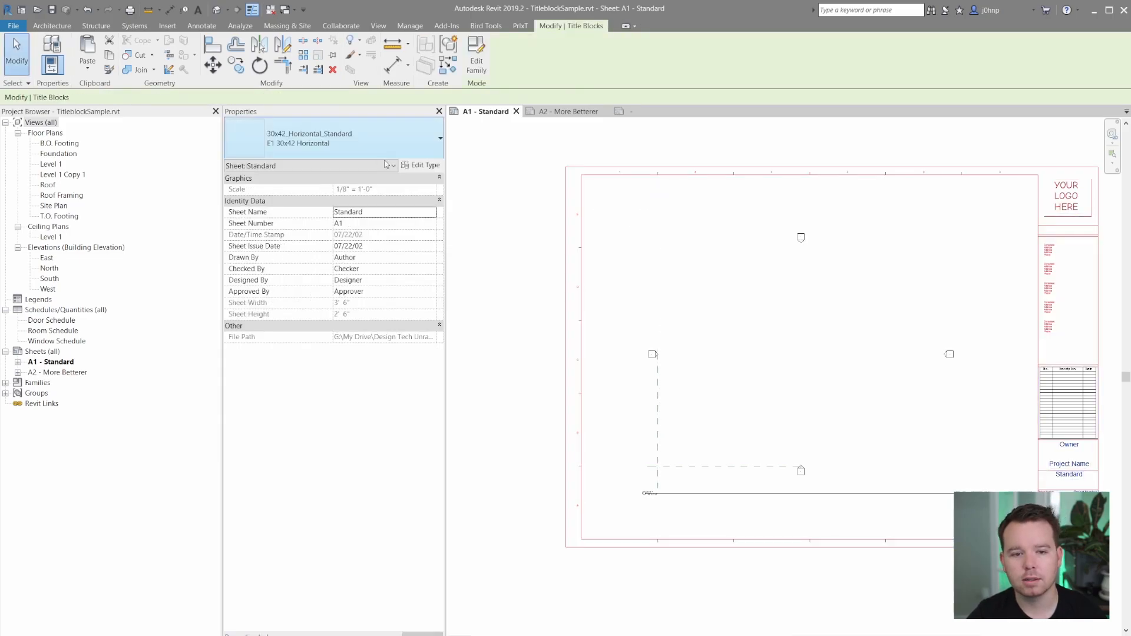
left_click(422, 164)
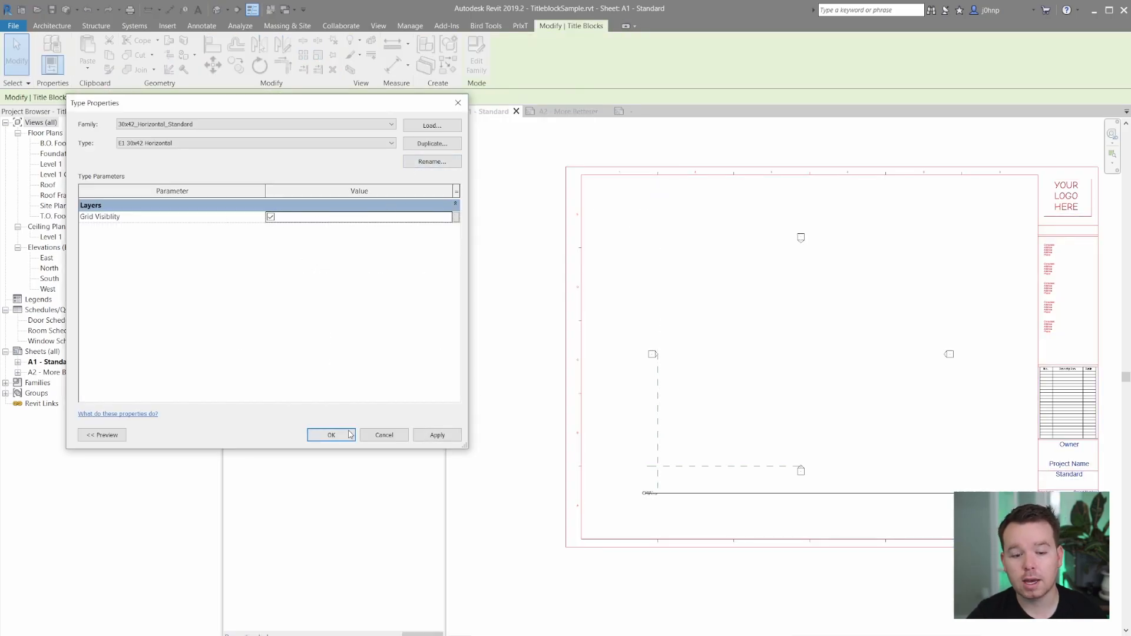
left_click(331, 434)
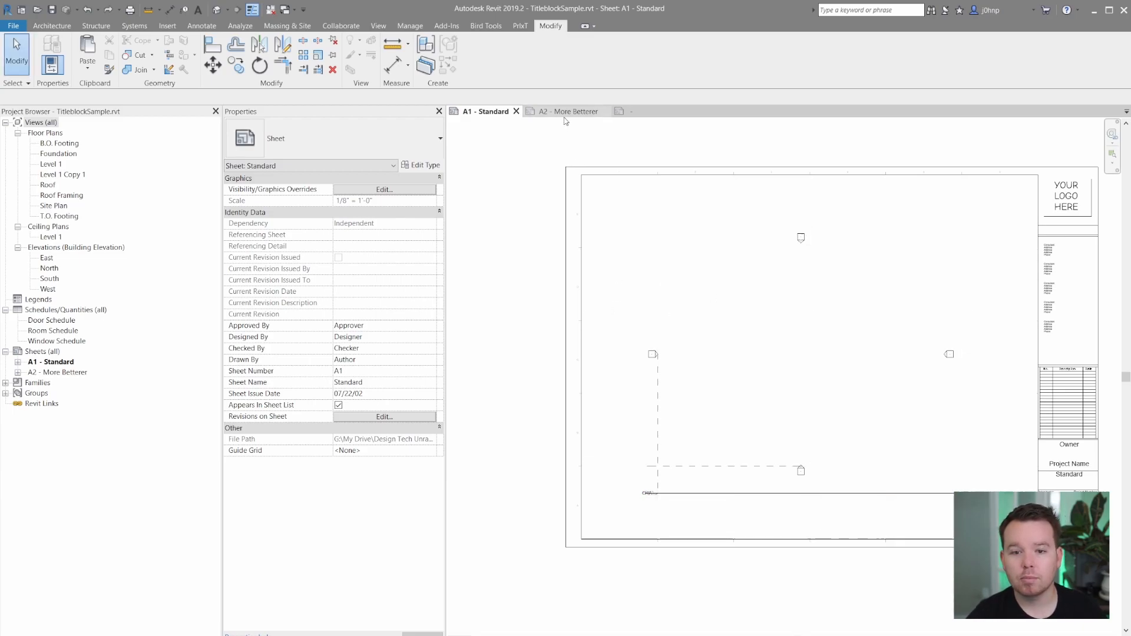
Edit the 30x42_Horizontal_Standard family and check Reference Planes under Visibility/Graphics Annotation Categories.
left_click(624, 173)
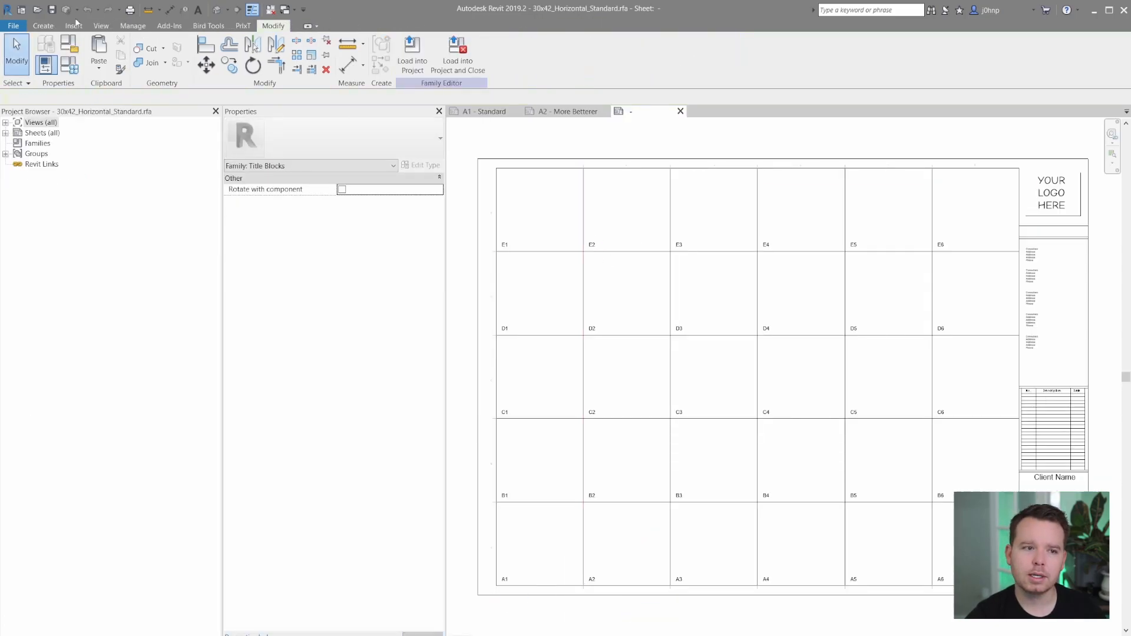
left_click(42, 26)
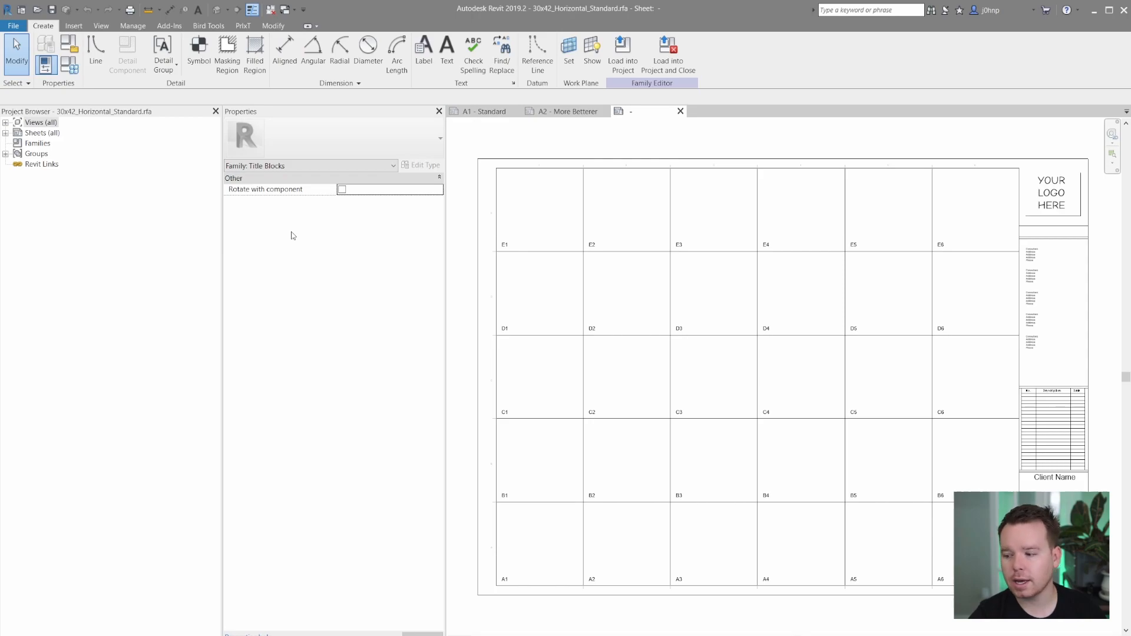
mouse_move(519, 133)
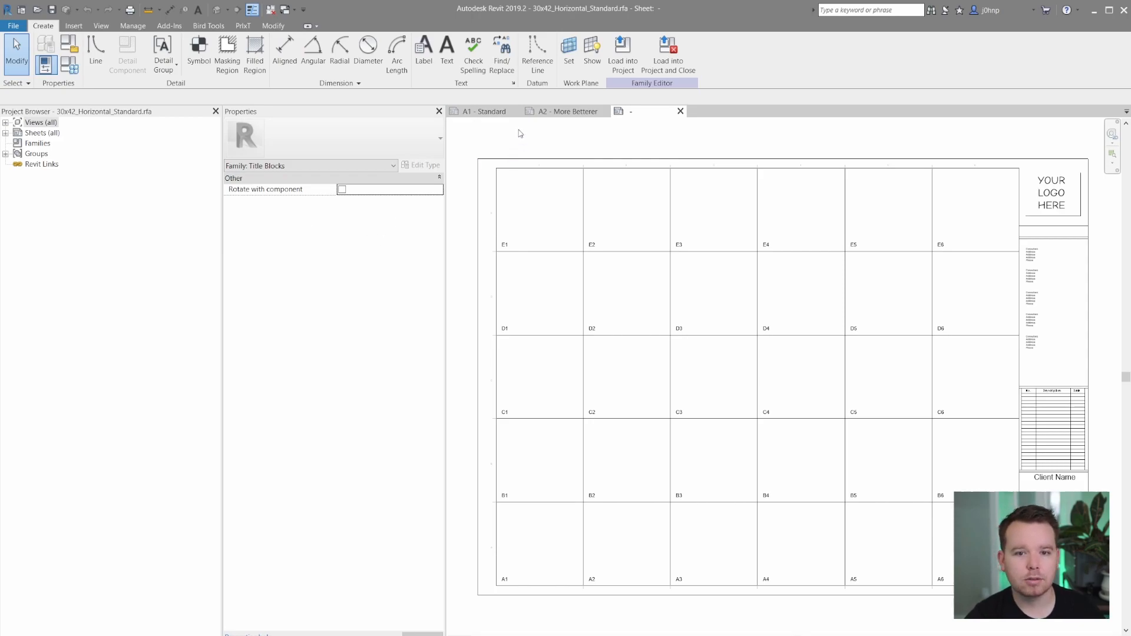
left_click(164, 54)
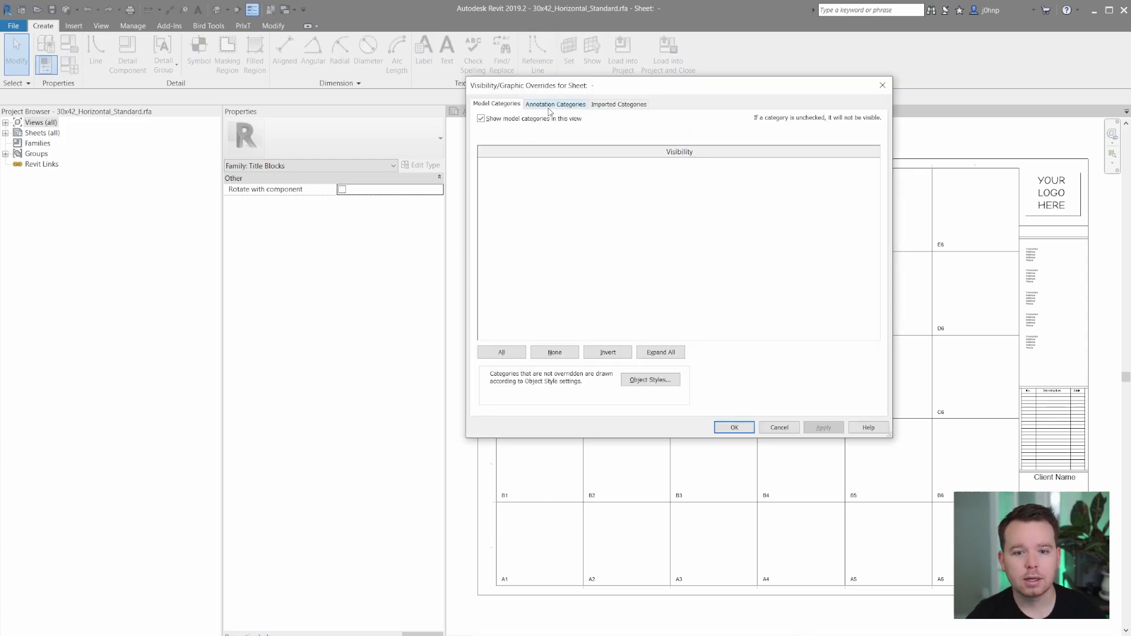
left_click(555, 104)
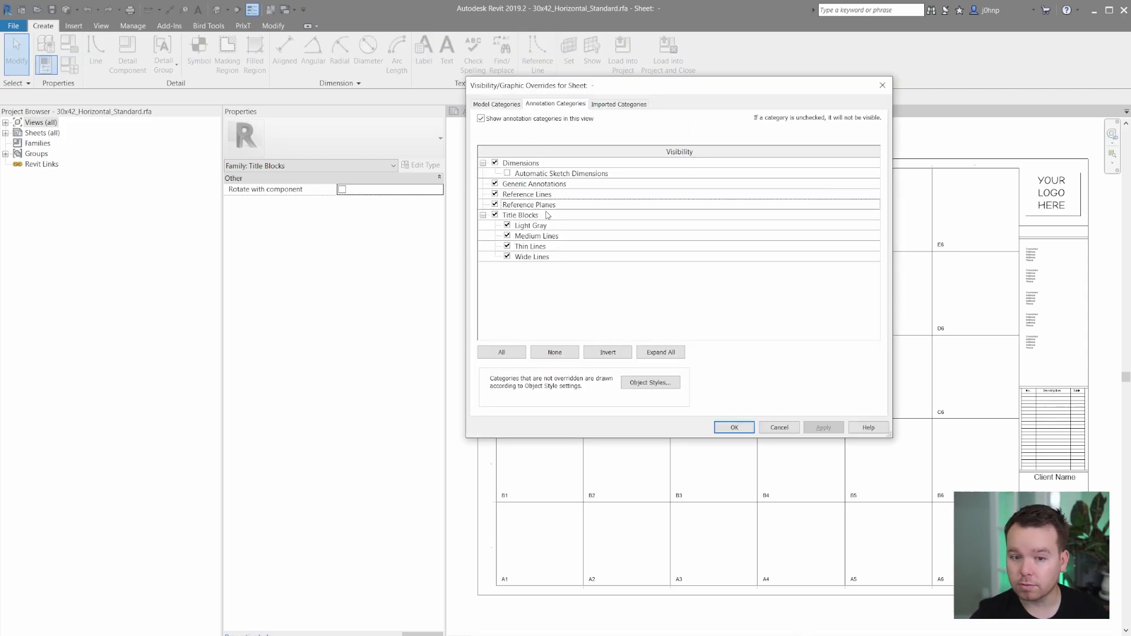
left_click(734, 427)
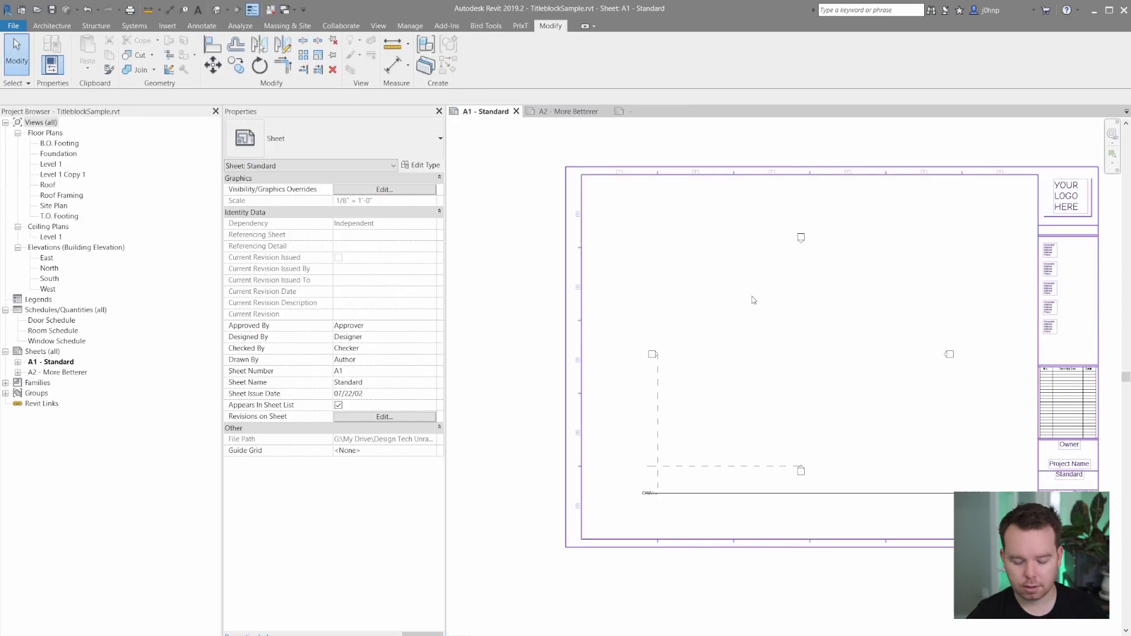
left_click_drag(601, 209, 1015, 444)
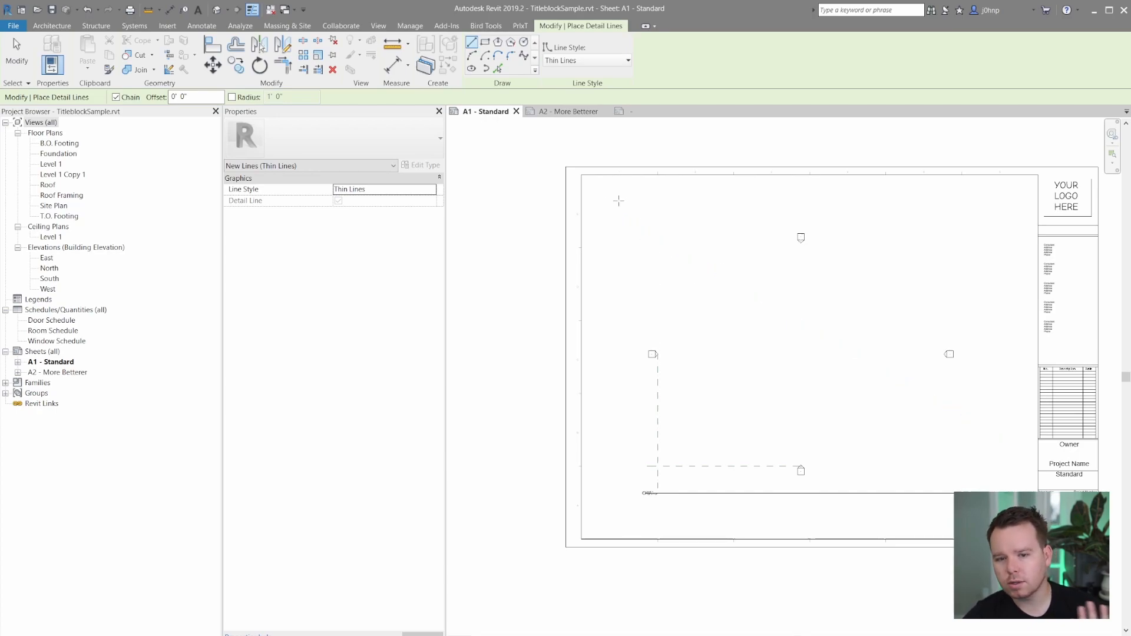
left_click_drag(602, 209, 1013, 440)
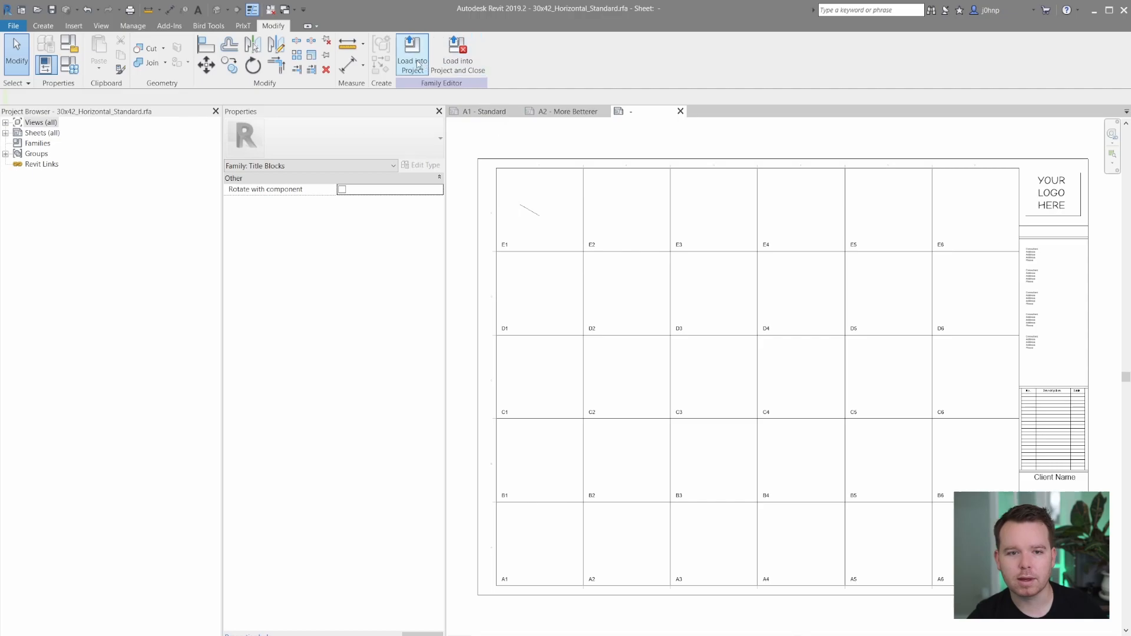
left_click(412, 54)
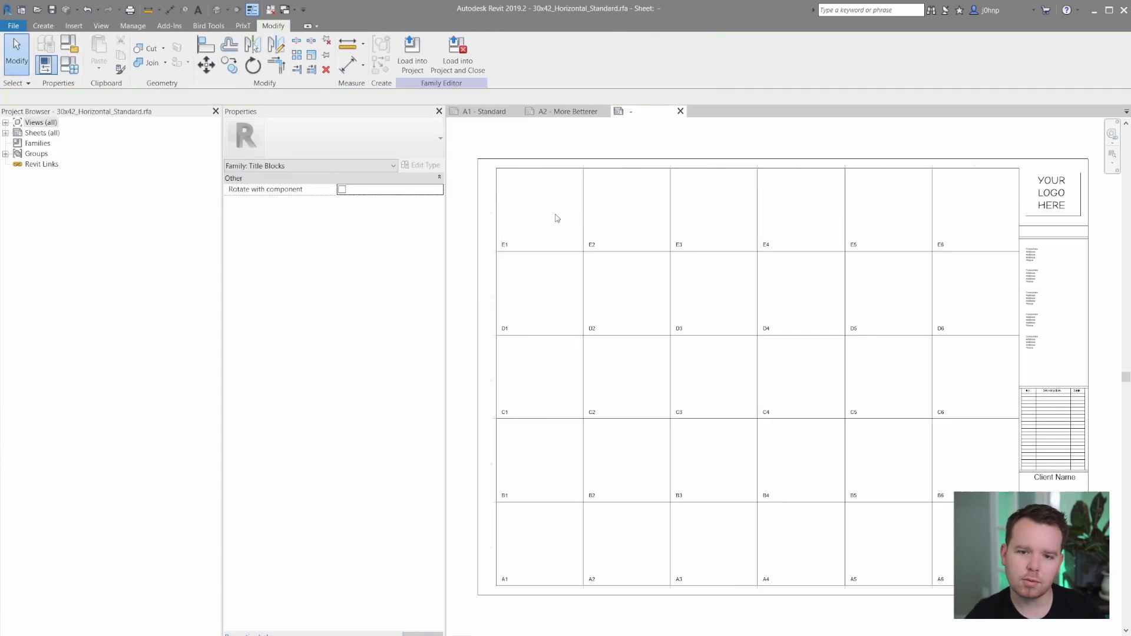
mouse_move(558, 204)
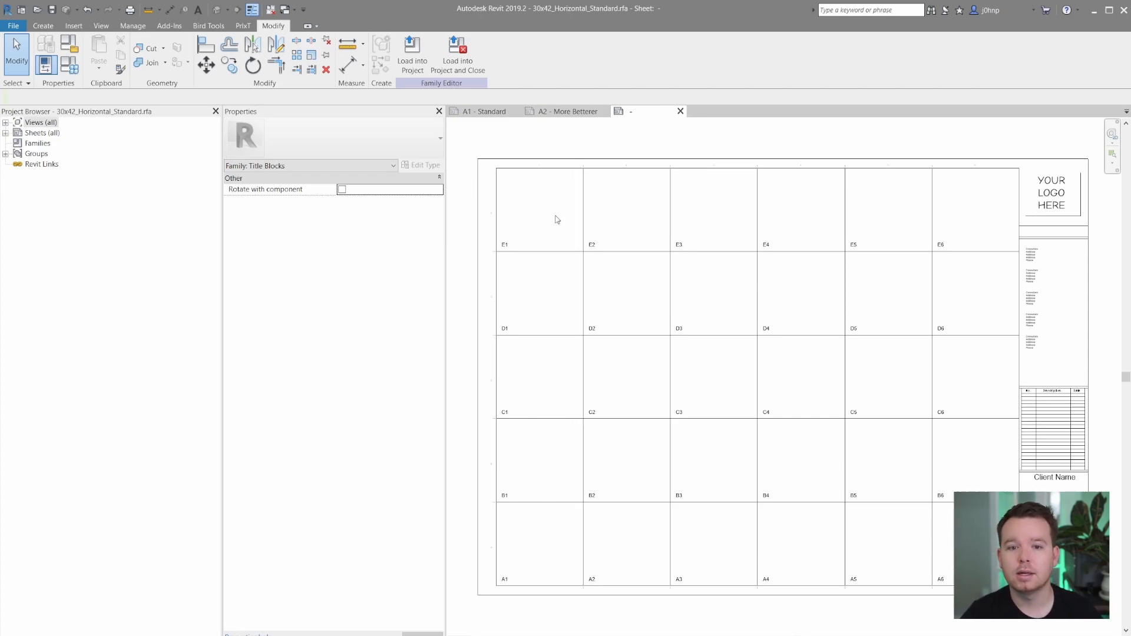
left_click(42, 26)
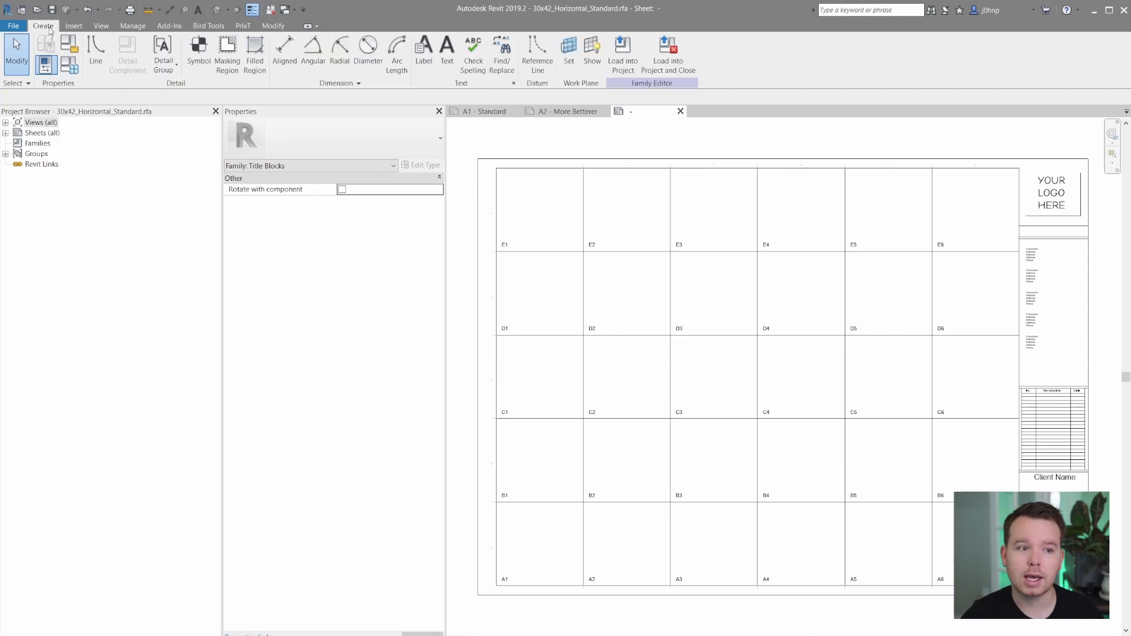
mouse_move(536, 50)
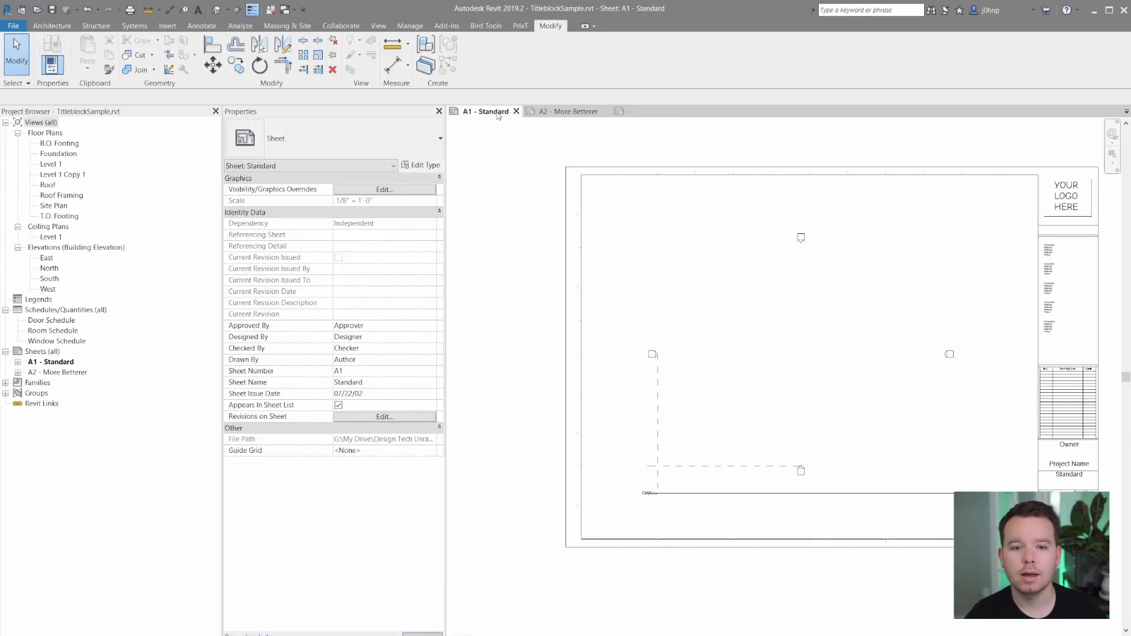
Under Annotation Symbols in the Project Browser, edit the View Title family.
left_click(41, 122)
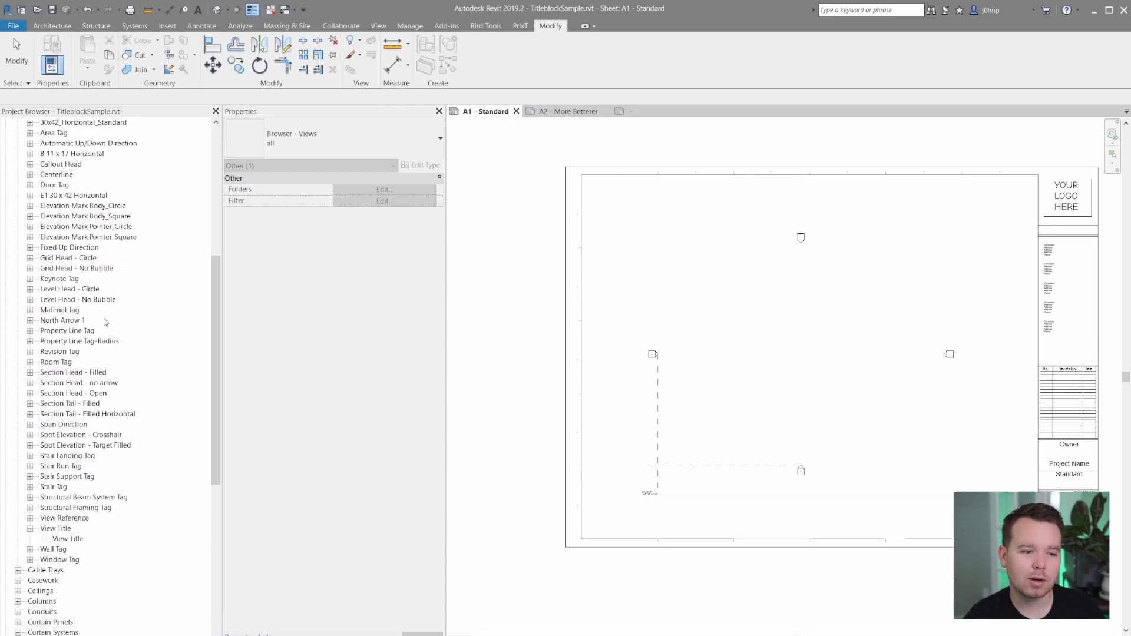
mouse_move(132, 344)
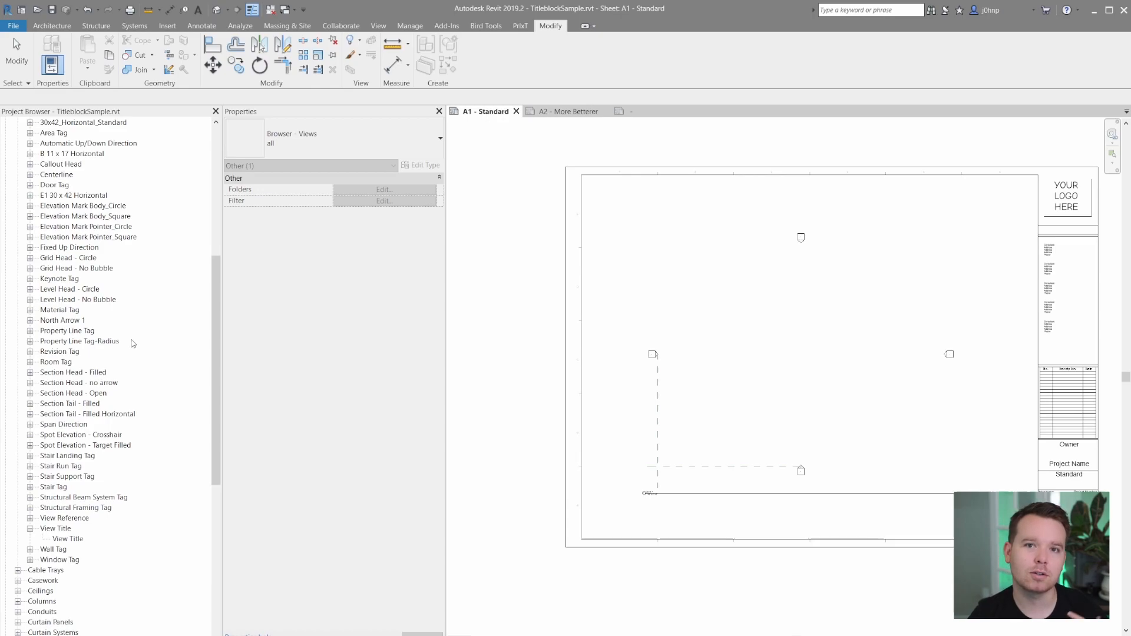
mouse_move(158, 332)
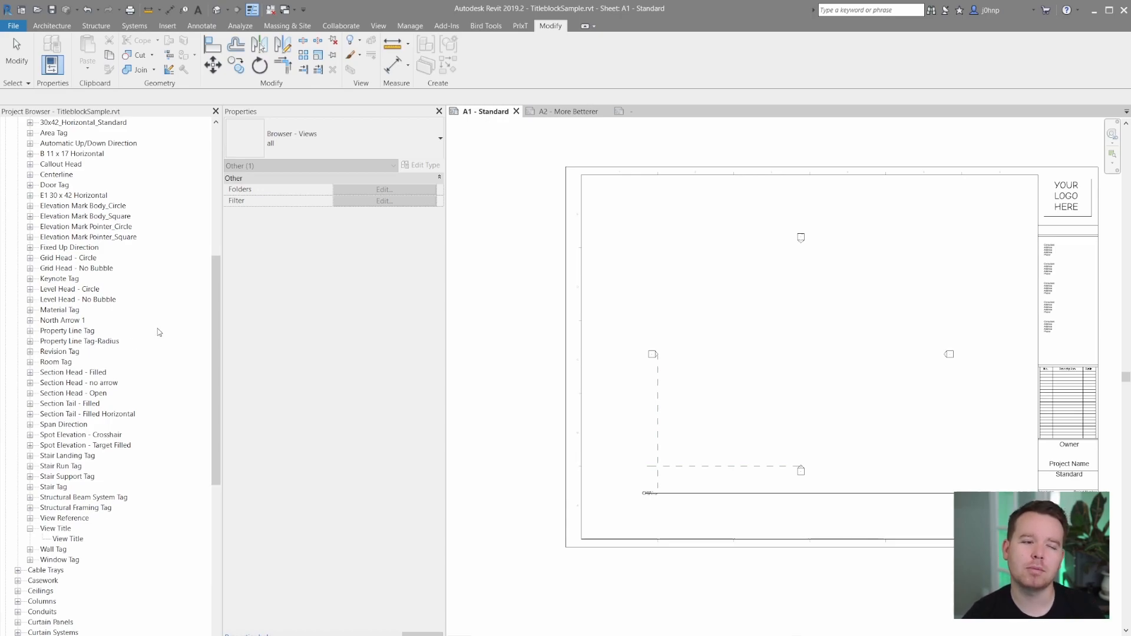
scroll("down", 3)
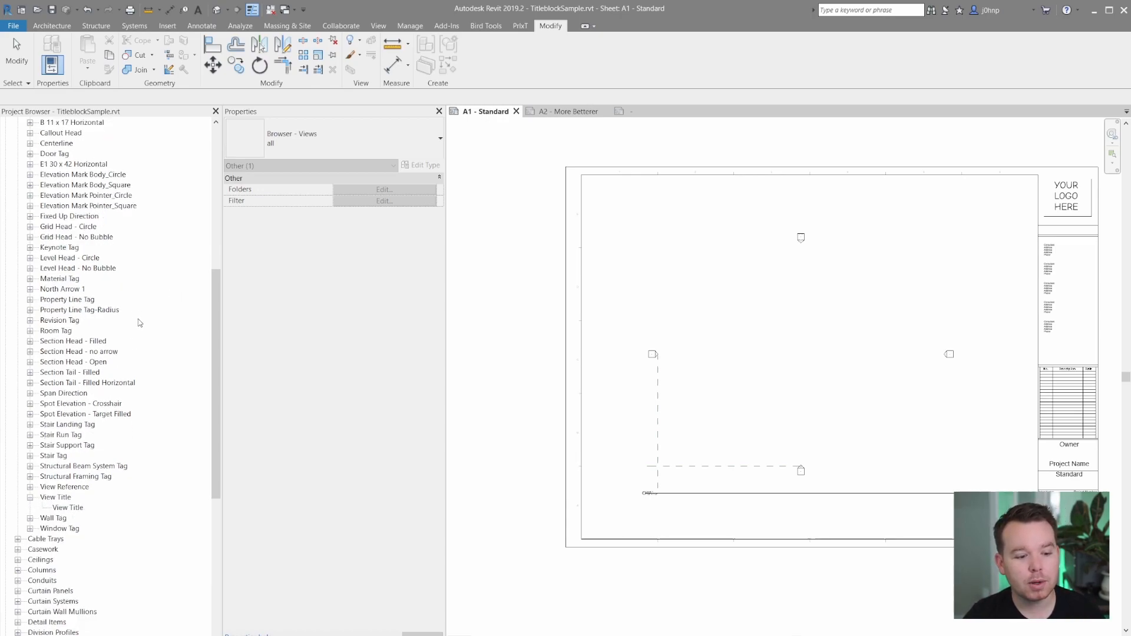
right_click(69, 507)
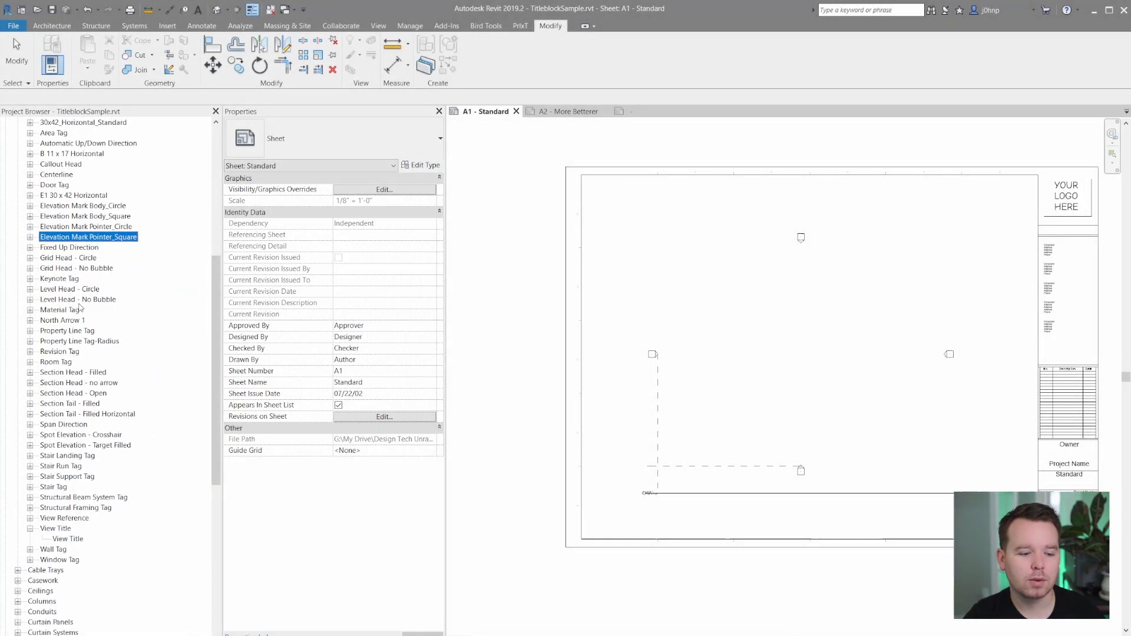
right_click(66, 498)
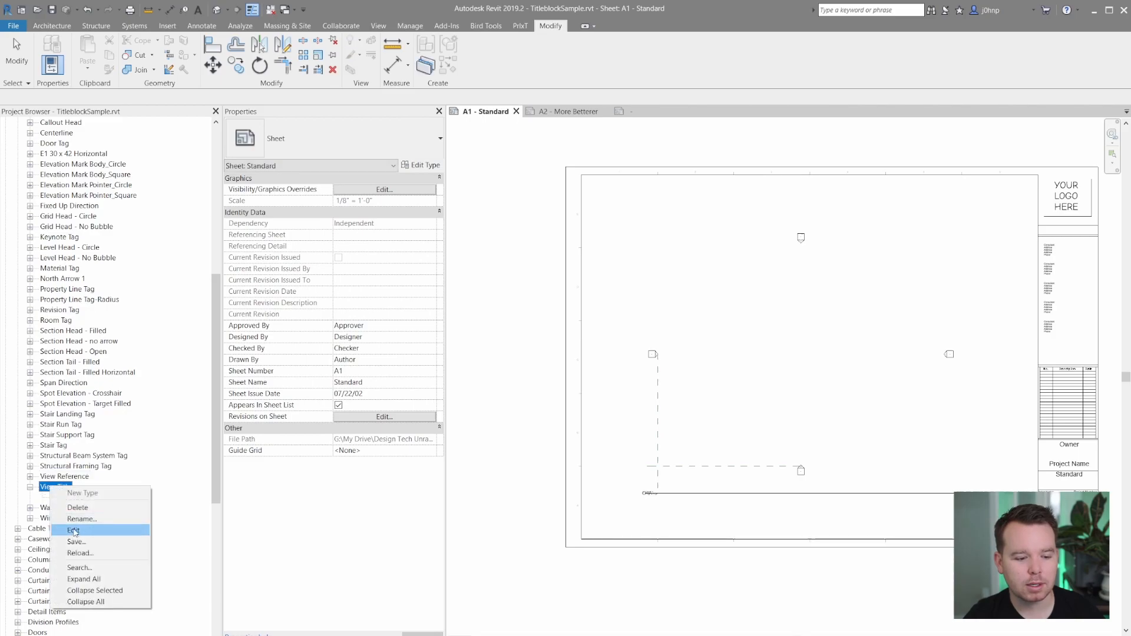
left_click(73, 531)
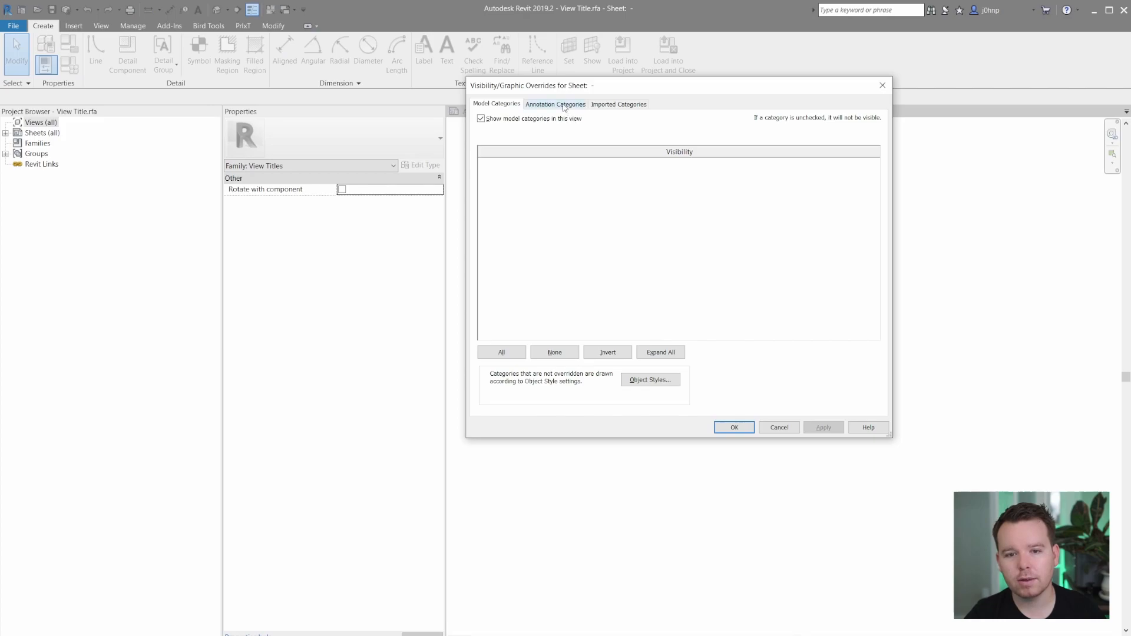
Review the View Title family's Annotation Categories visibility and close the overrides dialog.
left_click(733, 427)
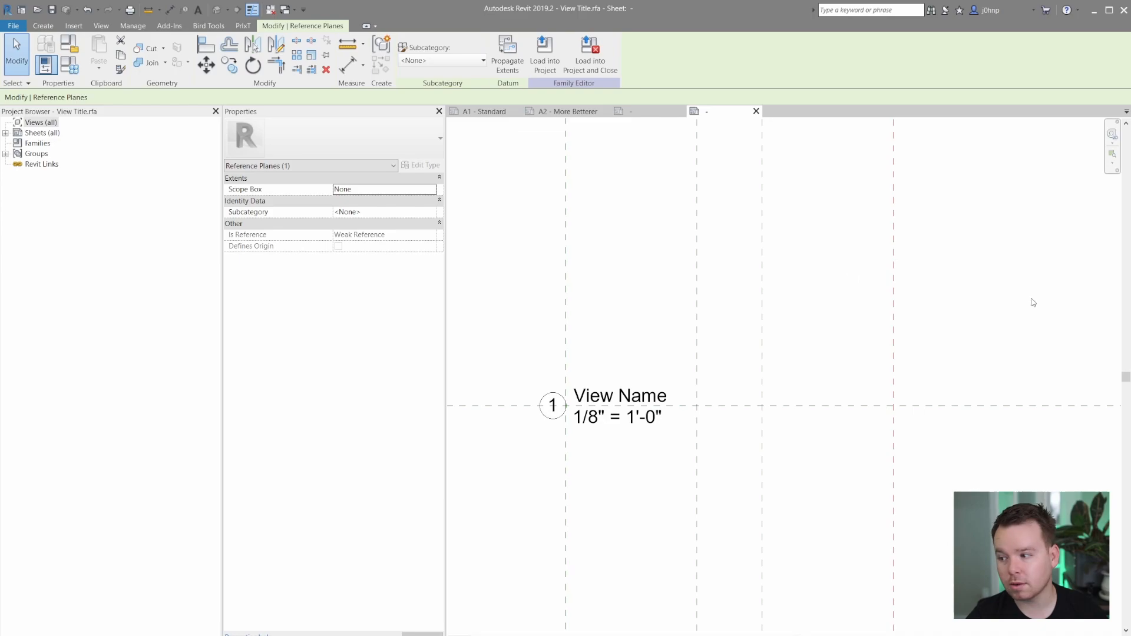
left_click(42, 25)
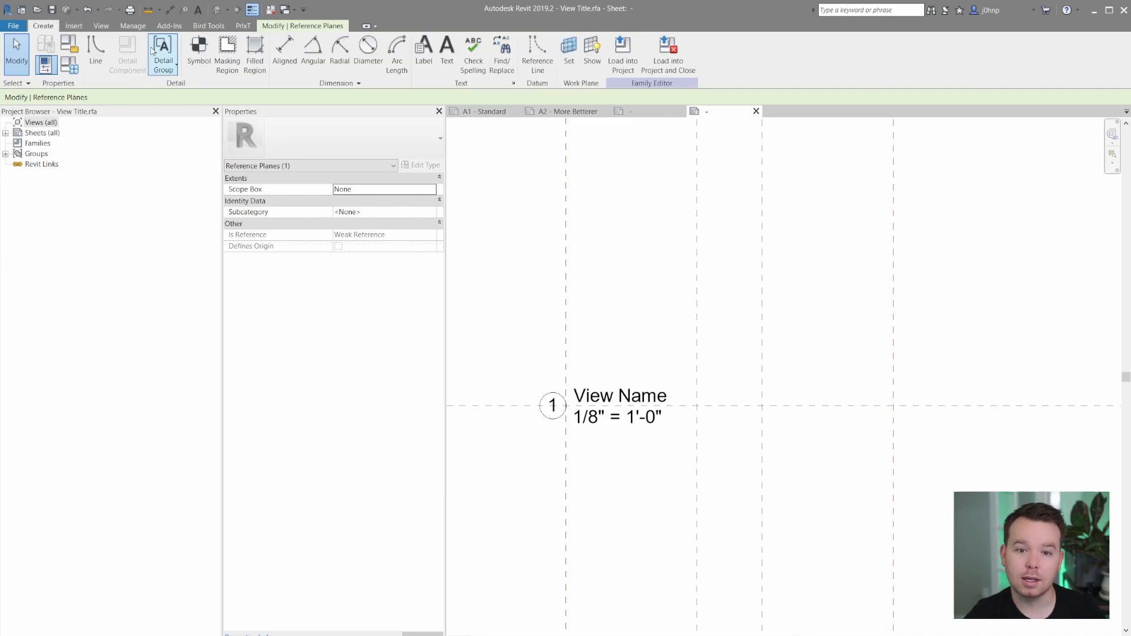
mouse_move(536, 50)
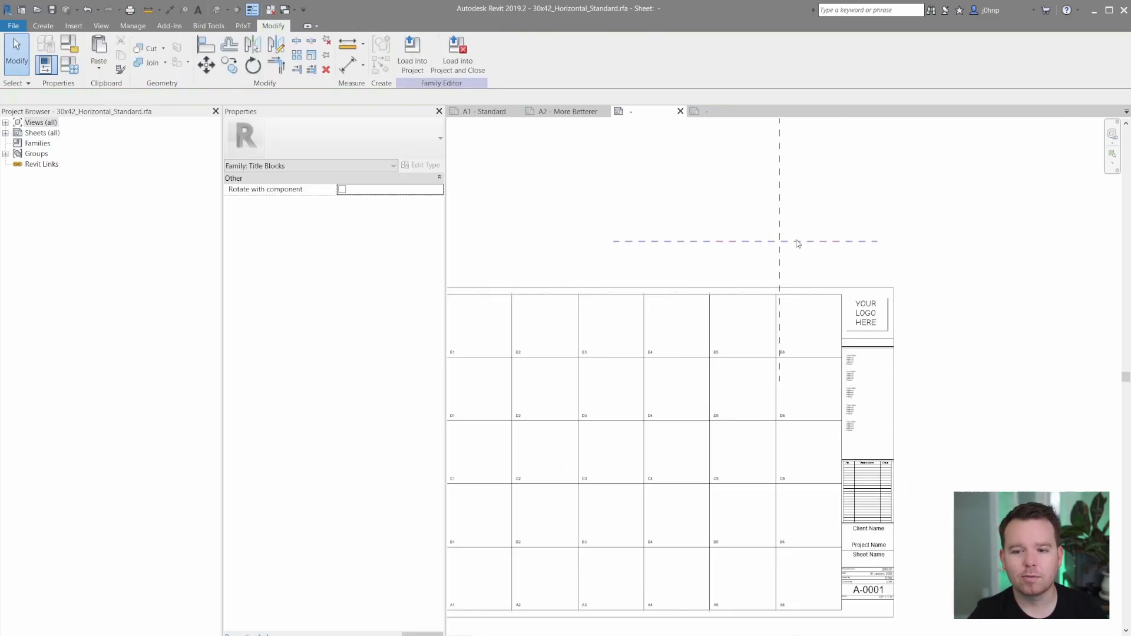
mouse_move(796, 243)
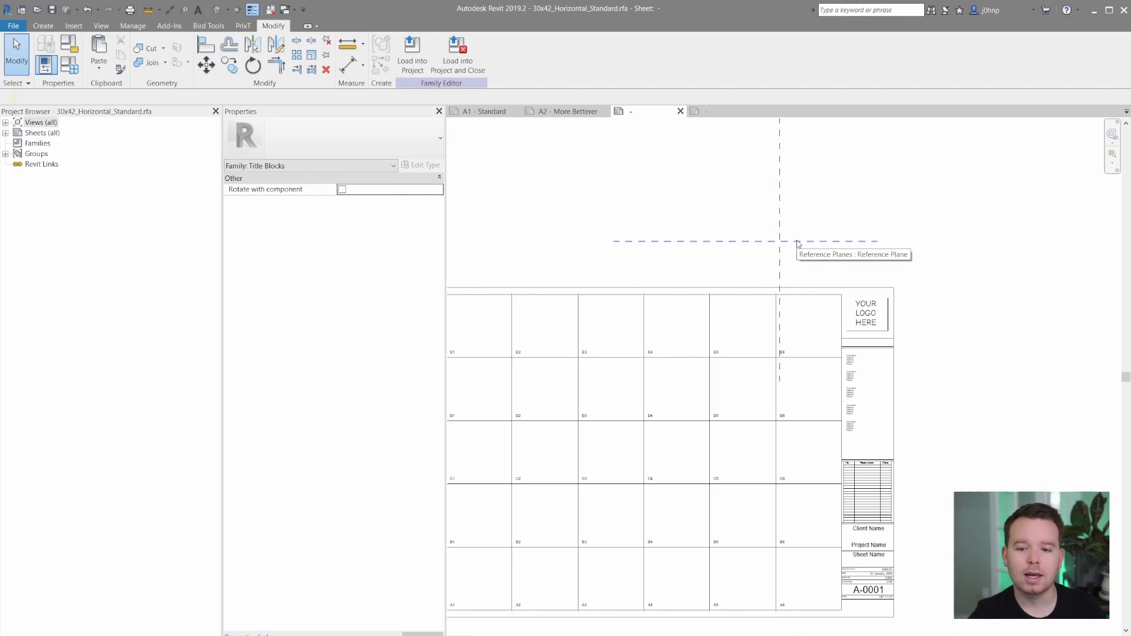
Load the edited 30x42_Horizontal_Standard title block into TitleblockSample.rvt.
left_click(412, 54)
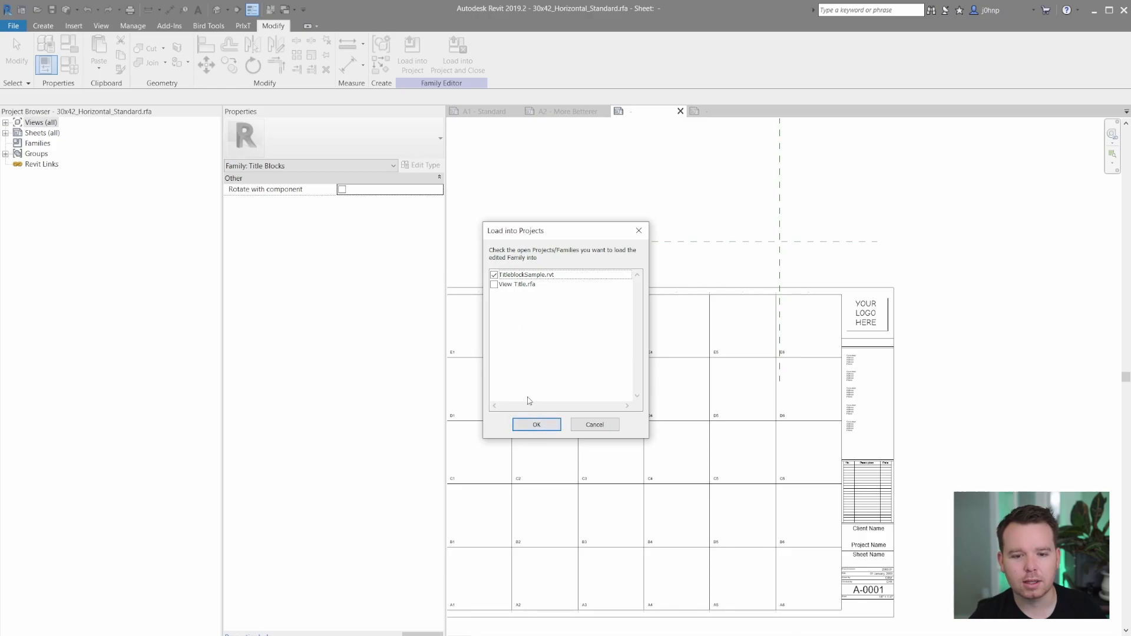
left_click(537, 424)
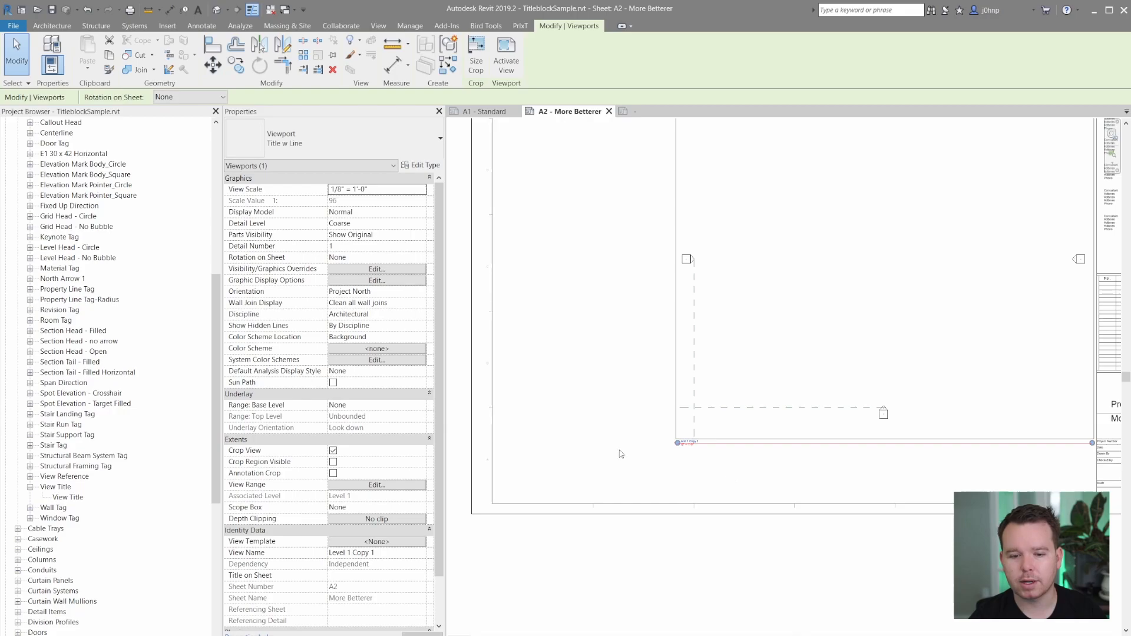
mouse_move(485, 496)
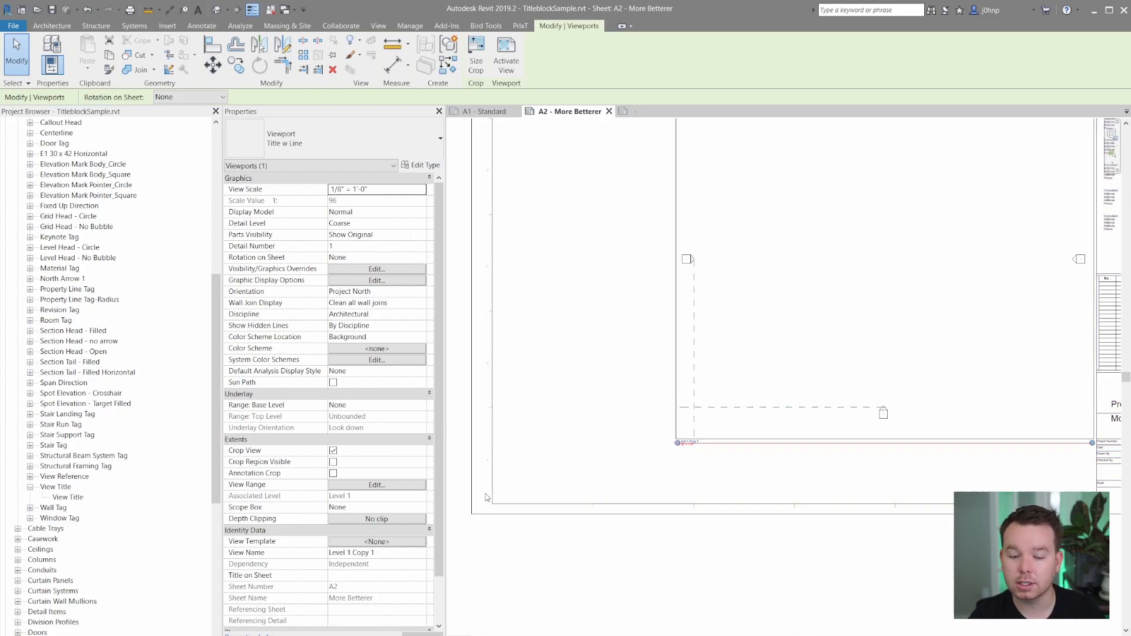
mouse_move(555, 462)
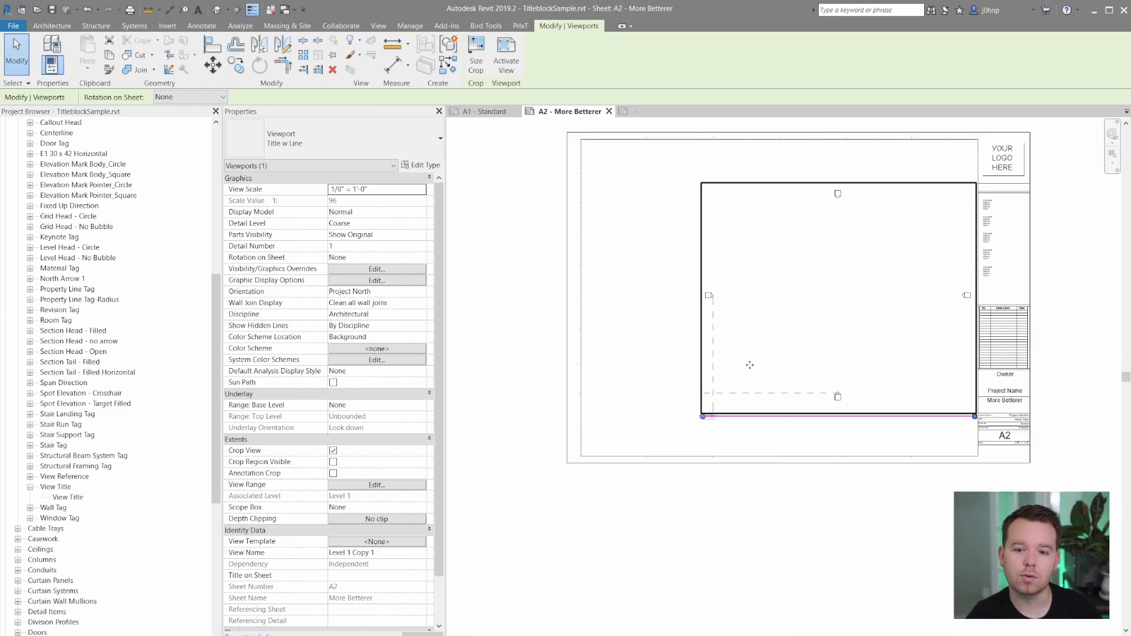
mouse_move(720, 238)
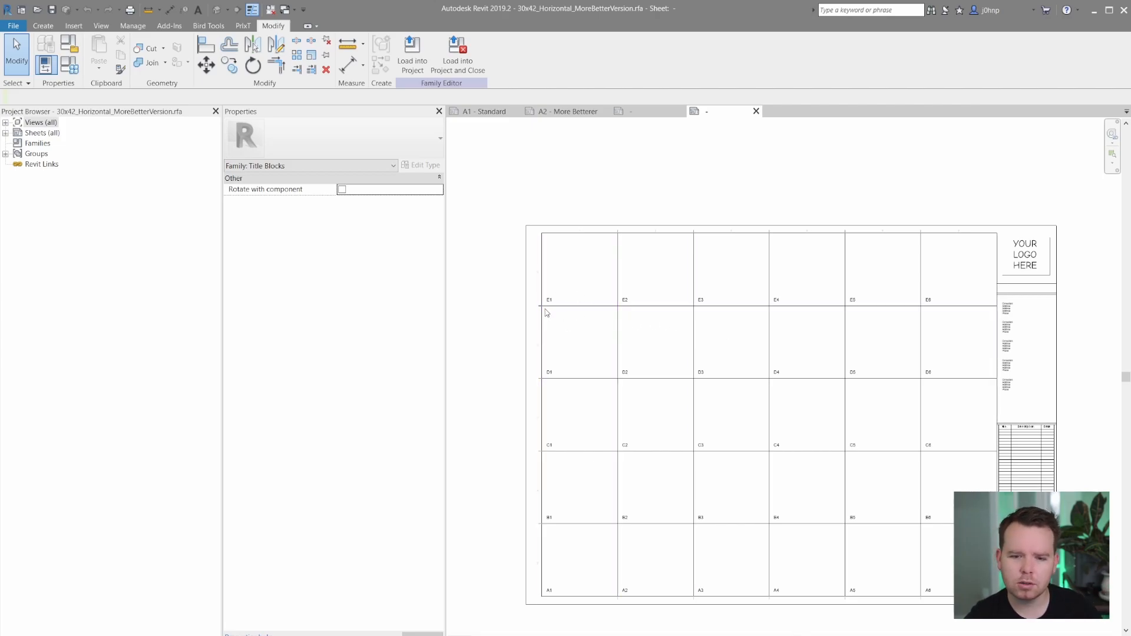
mouse_move(686, 304)
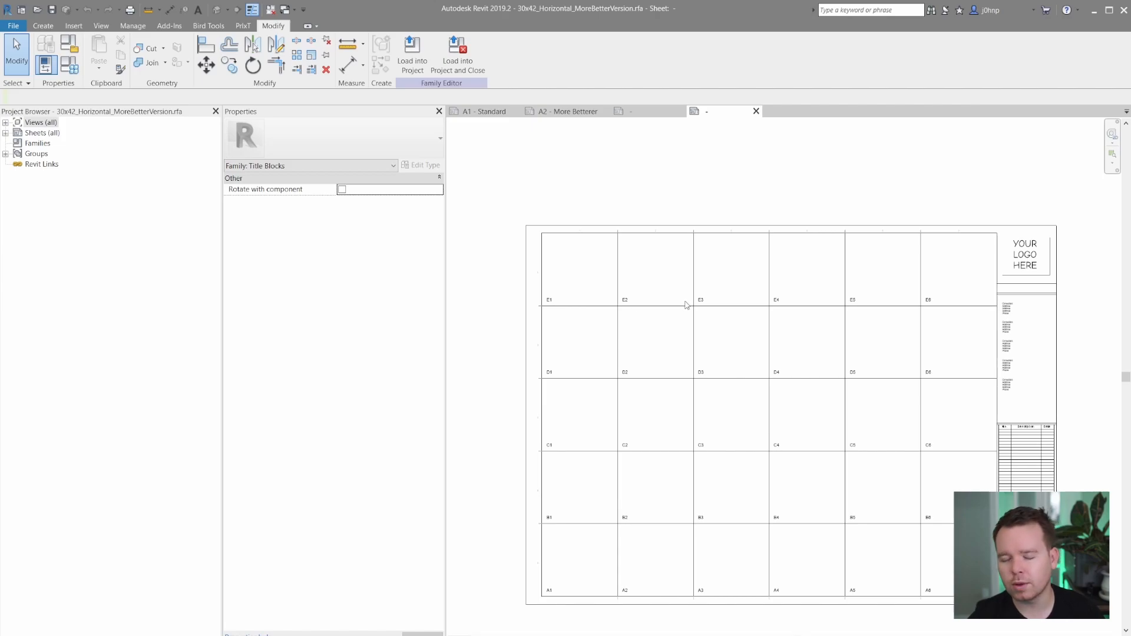
mouse_move(684, 299)
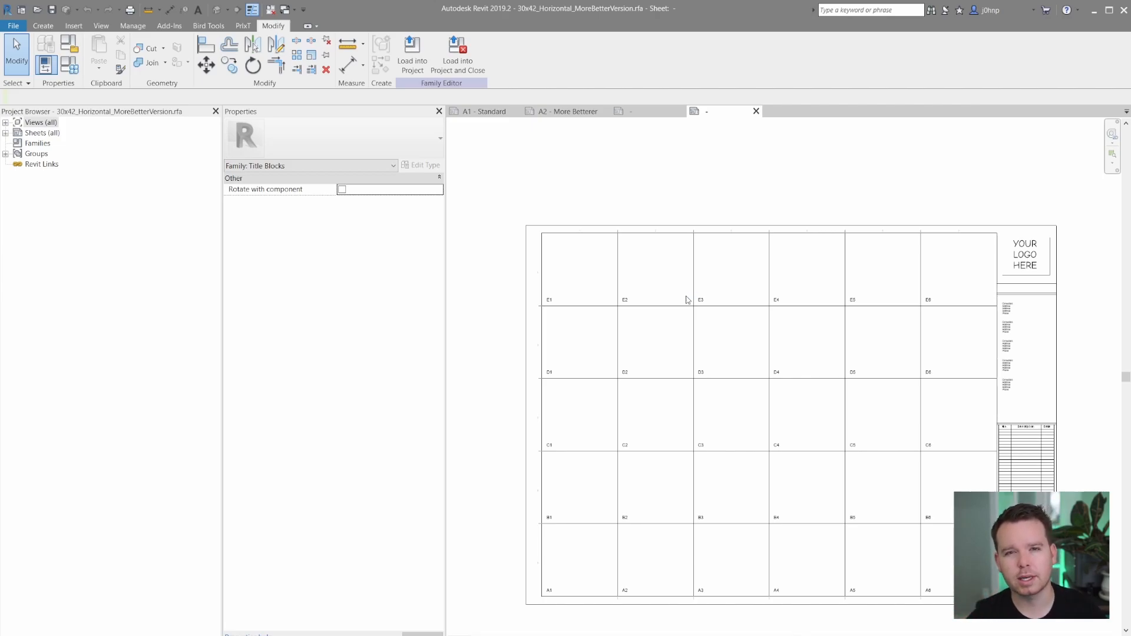
mouse_move(620, 235)
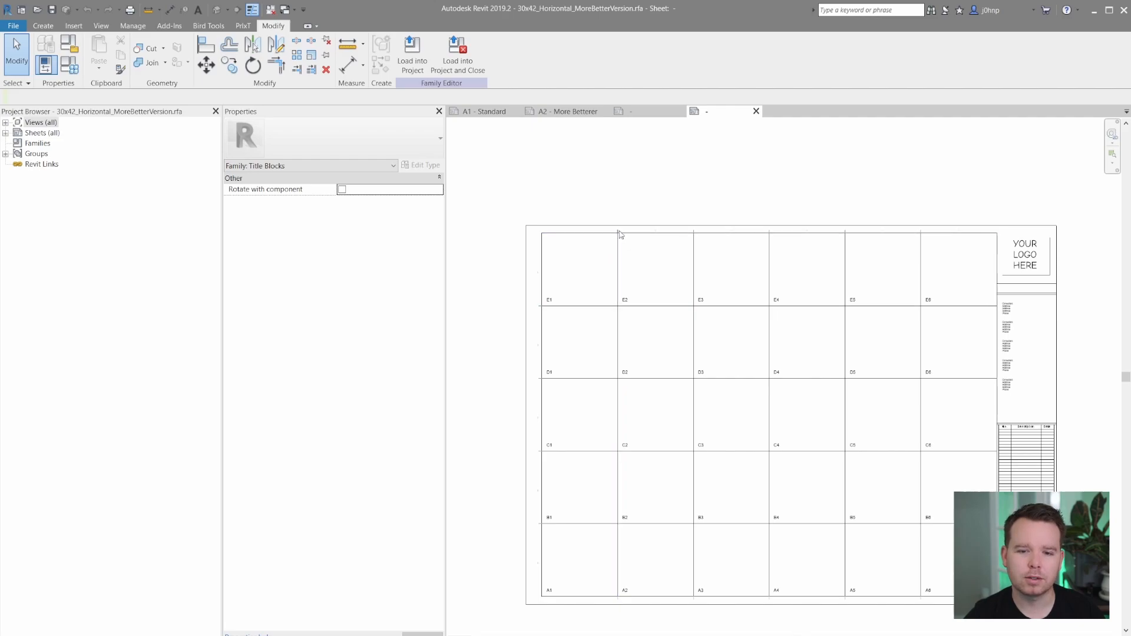
mouse_move(639, 274)
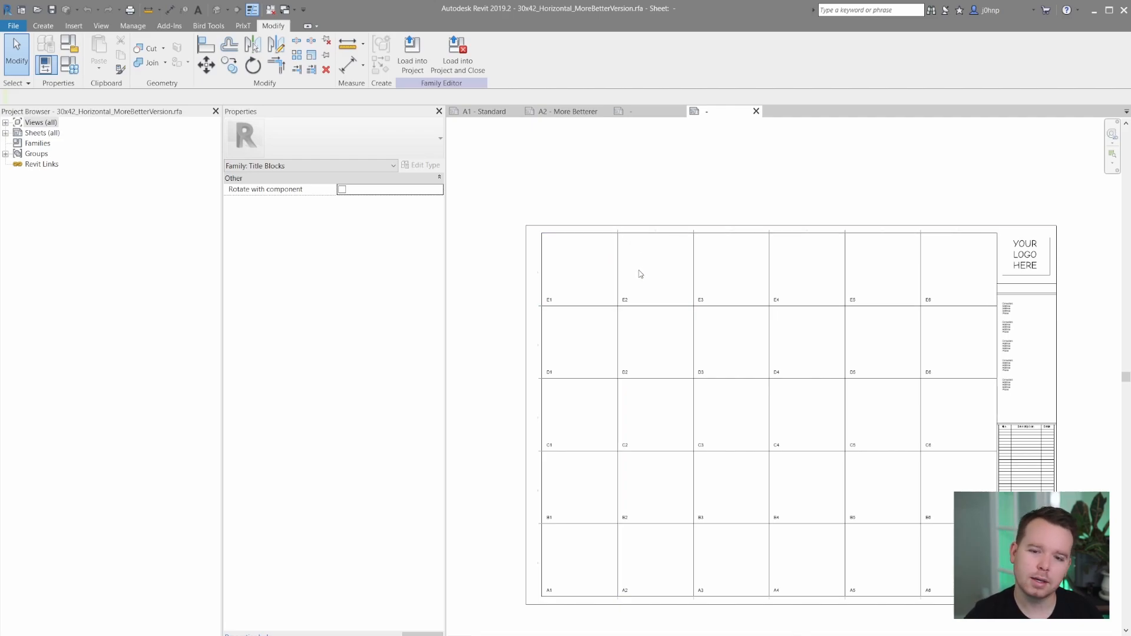
mouse_move(596, 498)
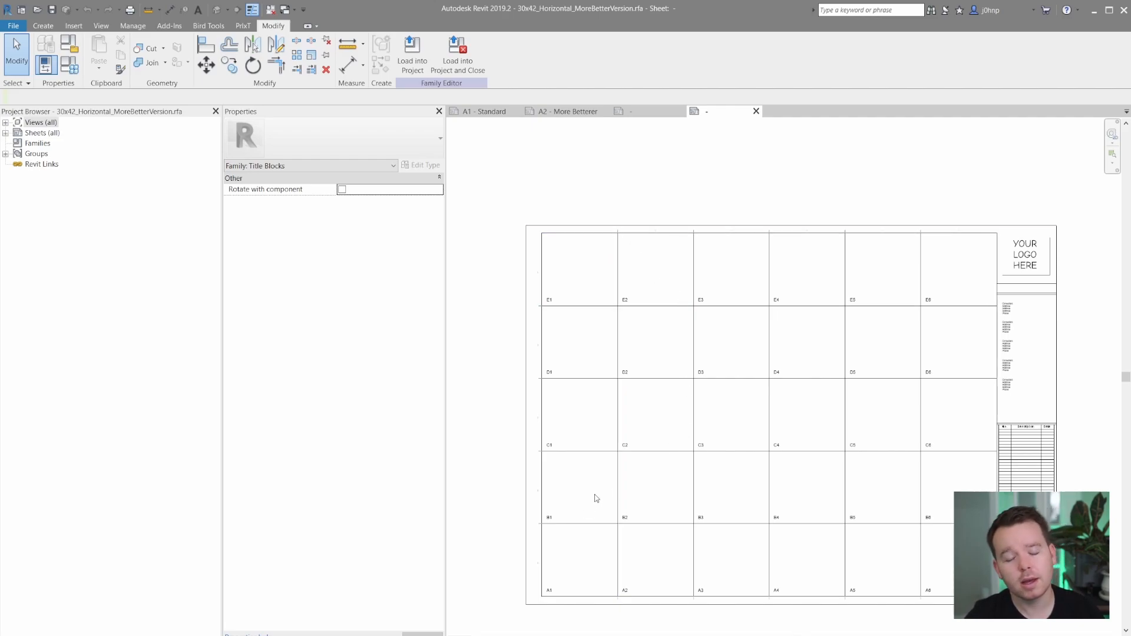
mouse_move(785, 303)
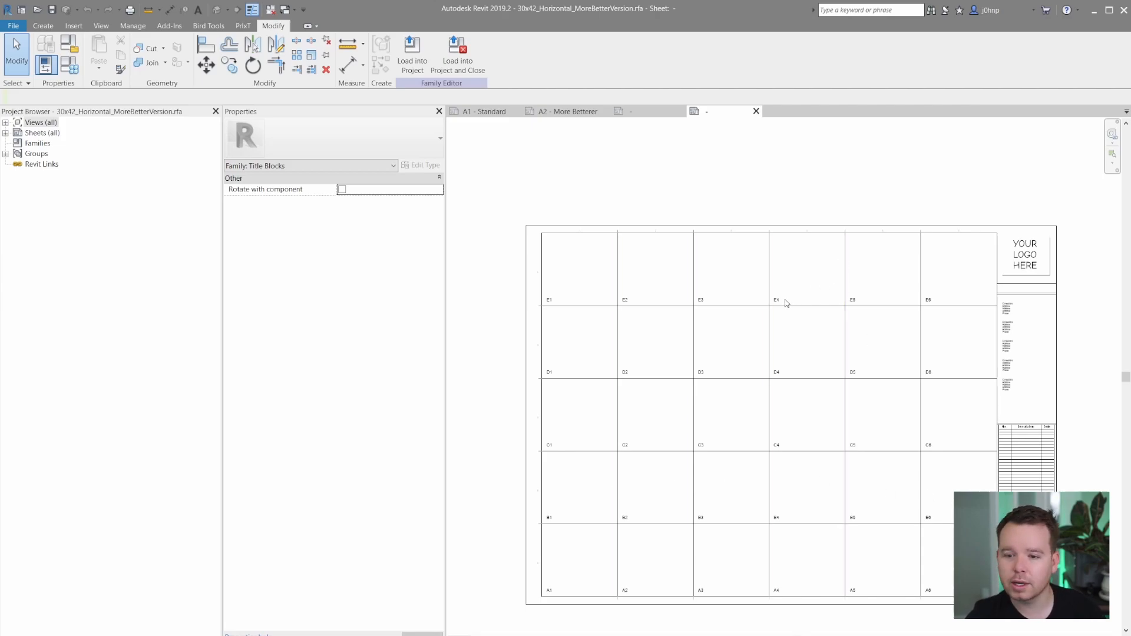
mouse_move(955, 329)
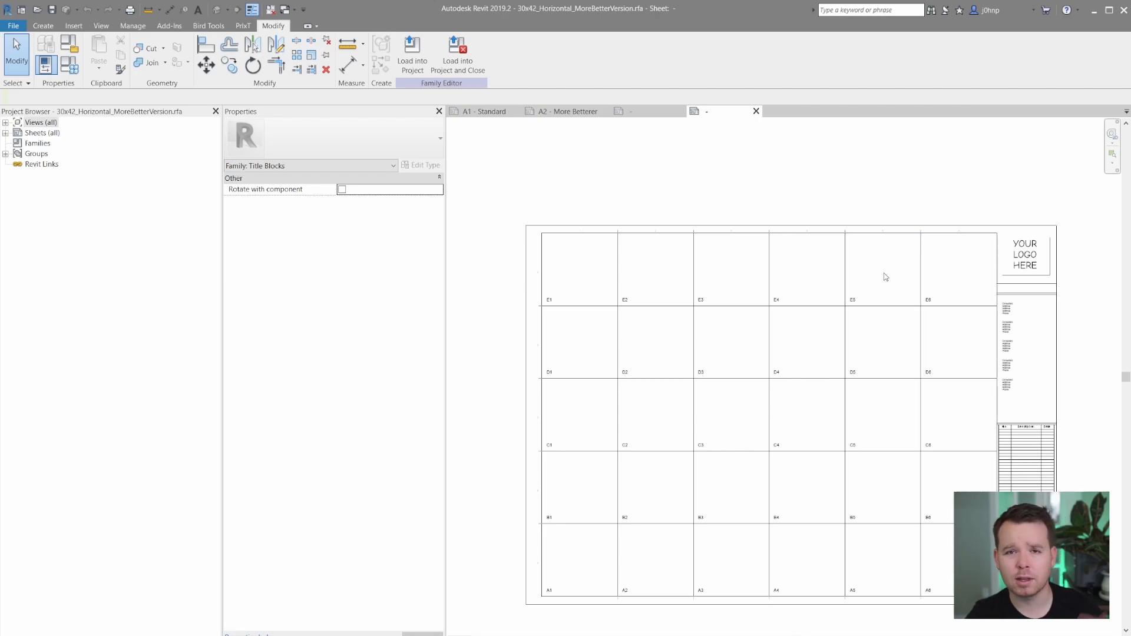
mouse_move(693, 236)
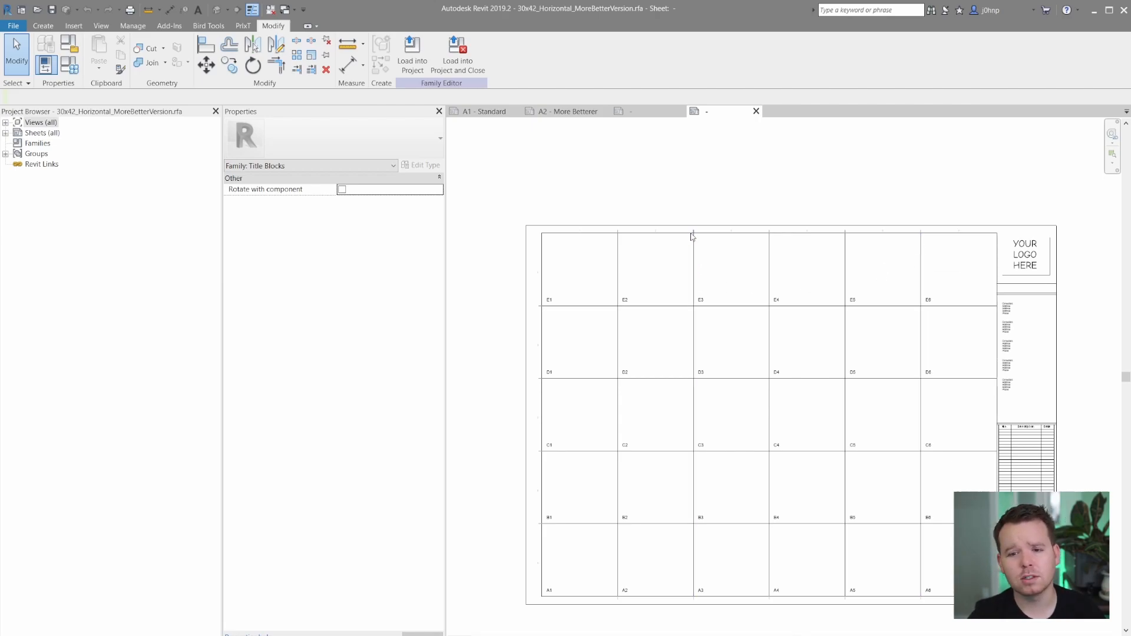
mouse_move(678, 261)
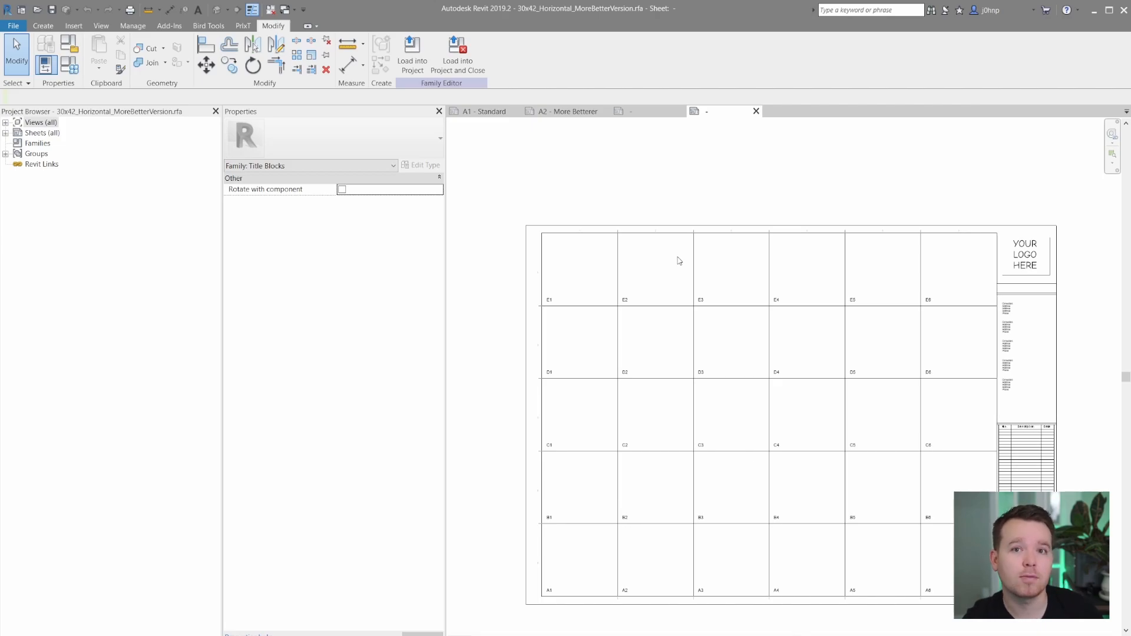